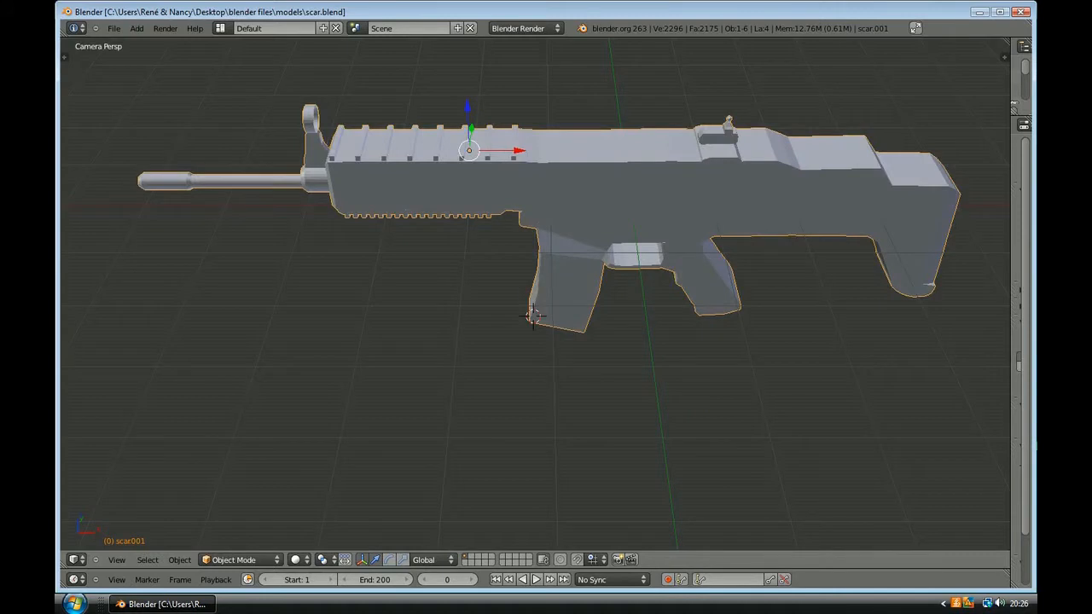
mouse_move(828, 339)
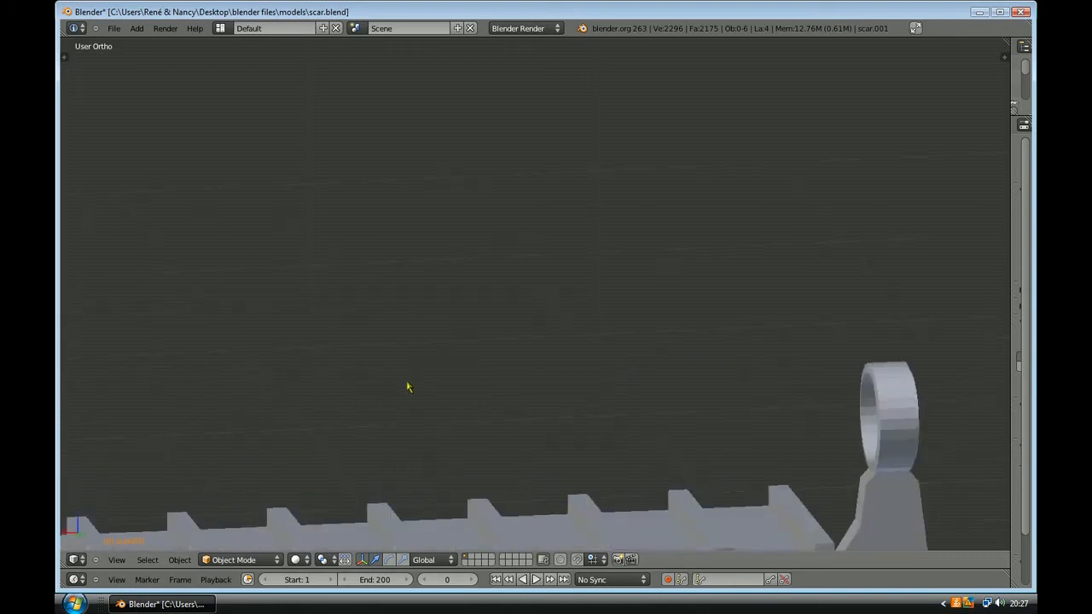
Step: Orbit the viewport around the rifle's details, ending in a top-down view along its length
left_click_drag(408, 386, 786, 359)
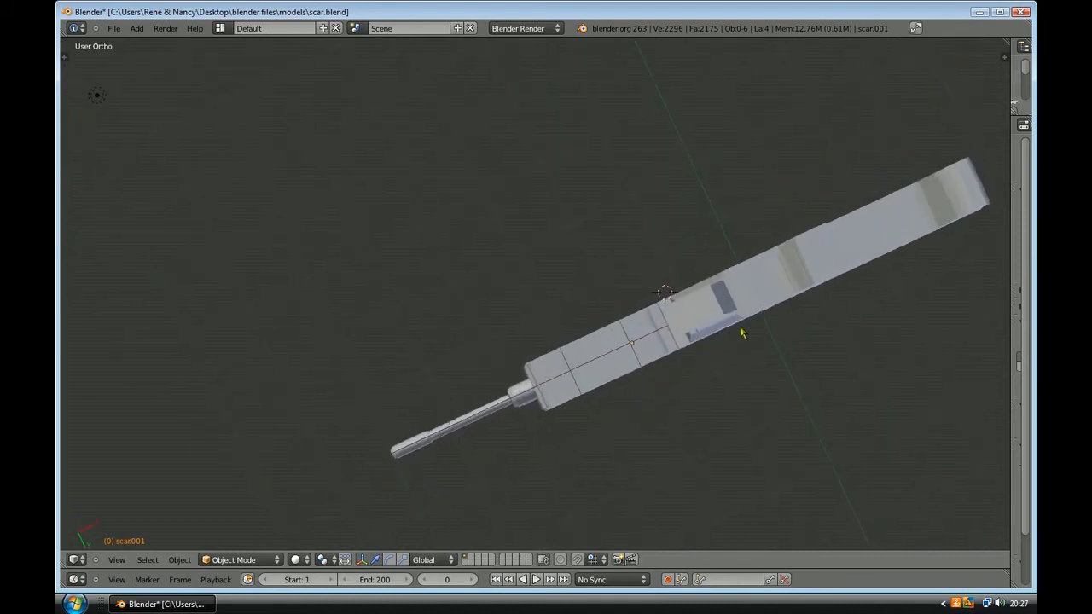
left_click_drag(743, 333, 683, 487)
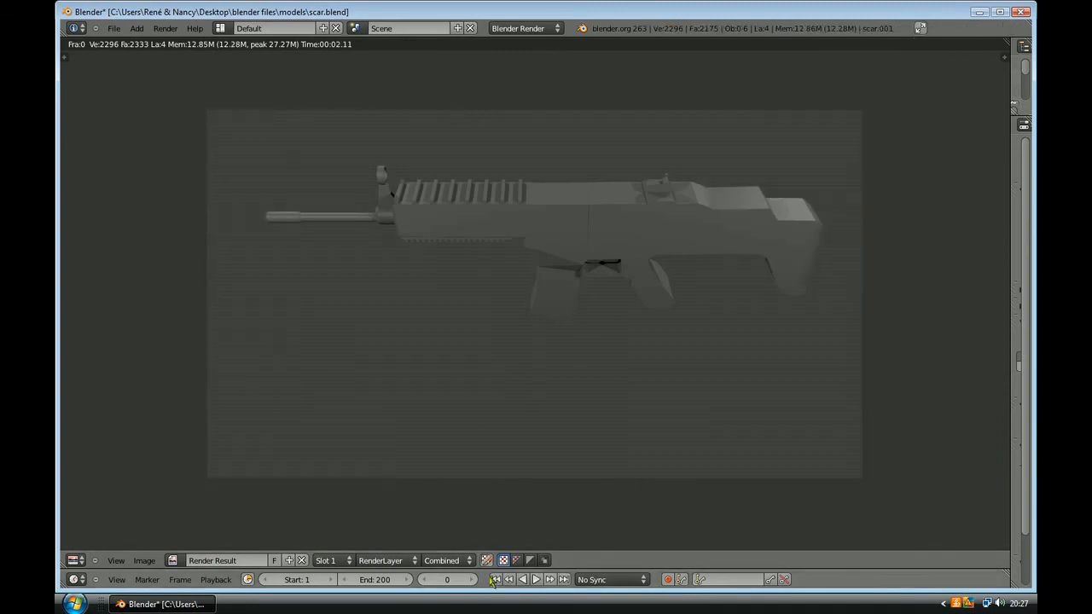
mouse_move(195, 580)
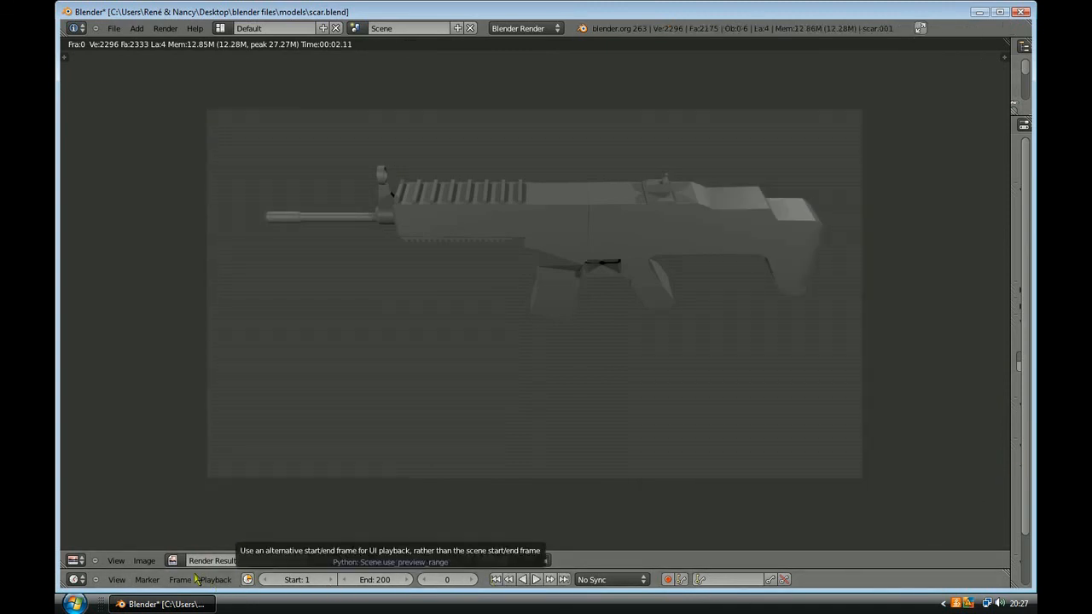